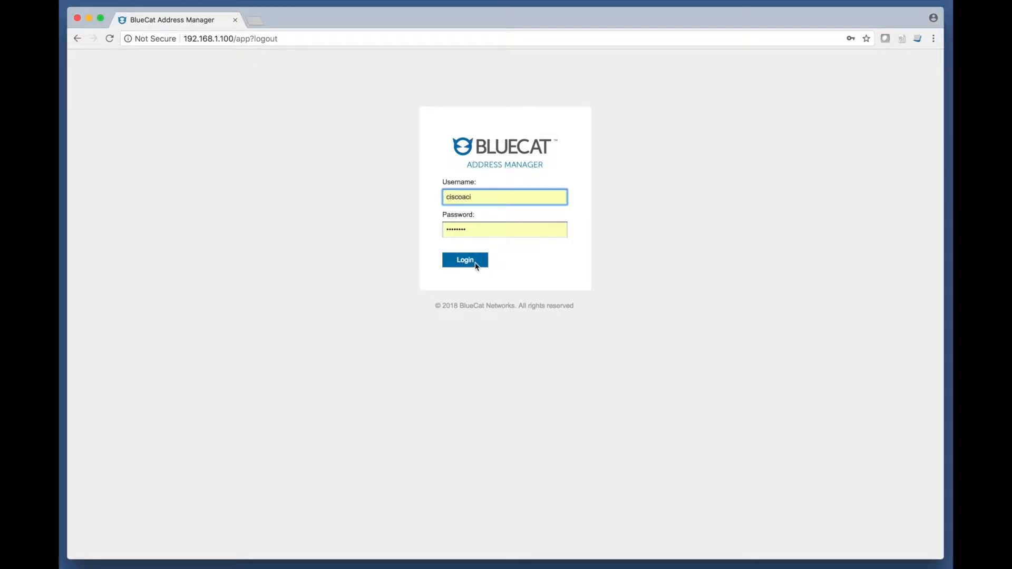
Log in to BlueCat Address Manager with the pre-filled credentials to load My IPAM
{"action": "left_click", "coordinate": [465, 260]}
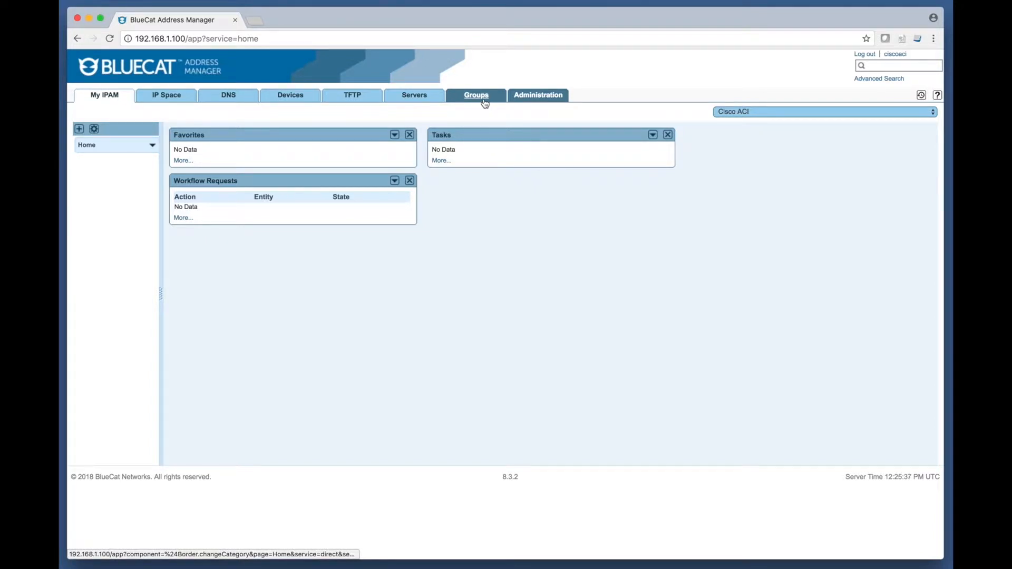
{"action": "left_click", "coordinate": [476, 95]}
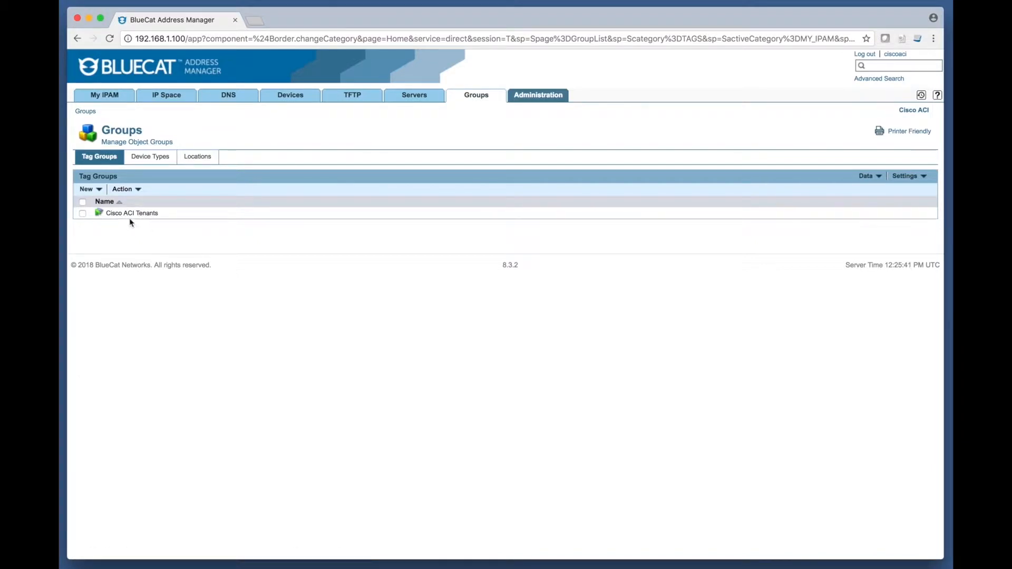
{"action": "left_click", "coordinate": [131, 213]}
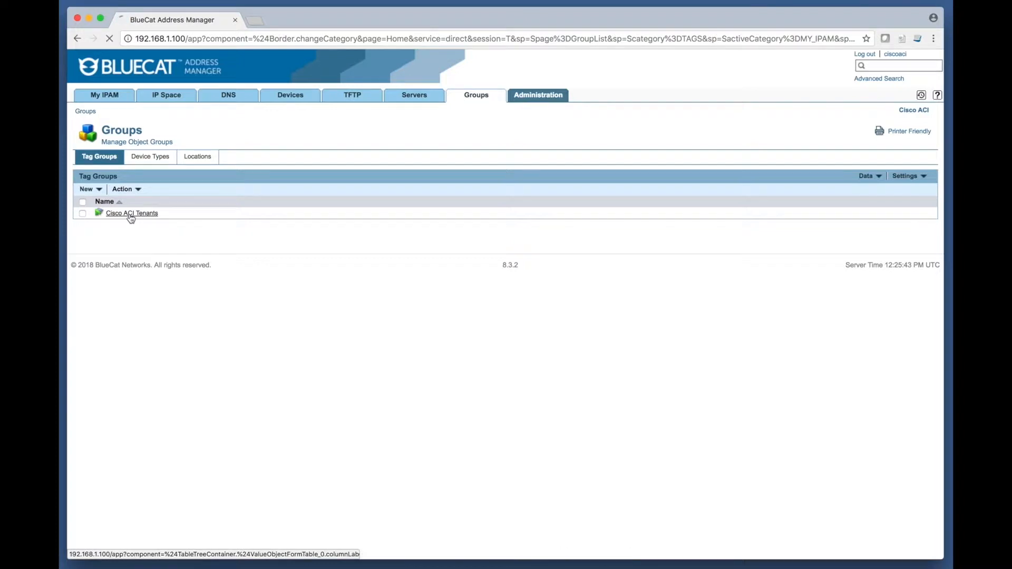
{"action": "left_click", "coordinate": [131, 213]}
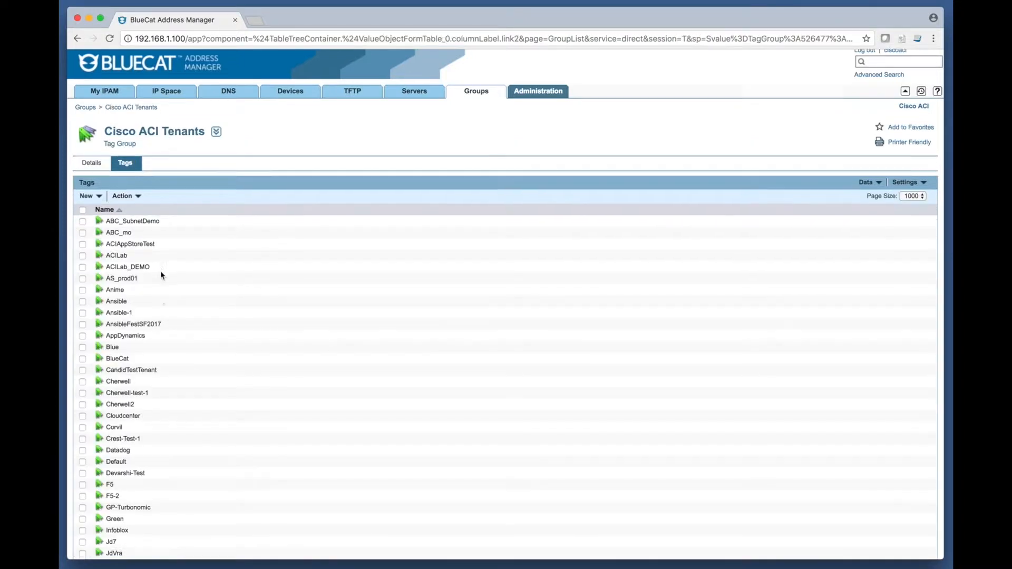
{"action": "scroll", "scroll_direction": "down", "scroll_amount": 3}
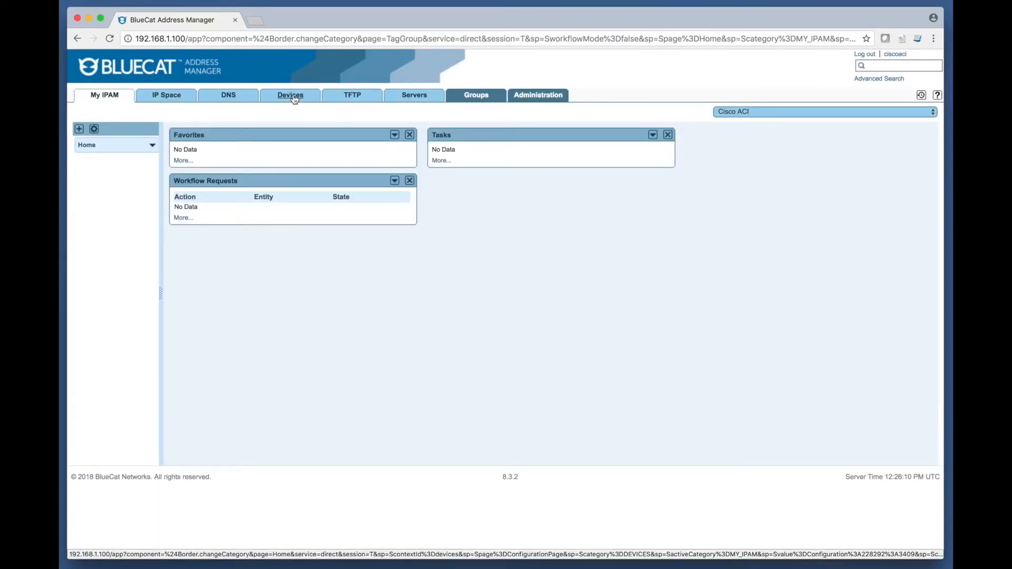
List the Cisco ACI configuration's devices: three APICs, two leaves, two spines
{"action": "left_click", "coordinate": [291, 95]}
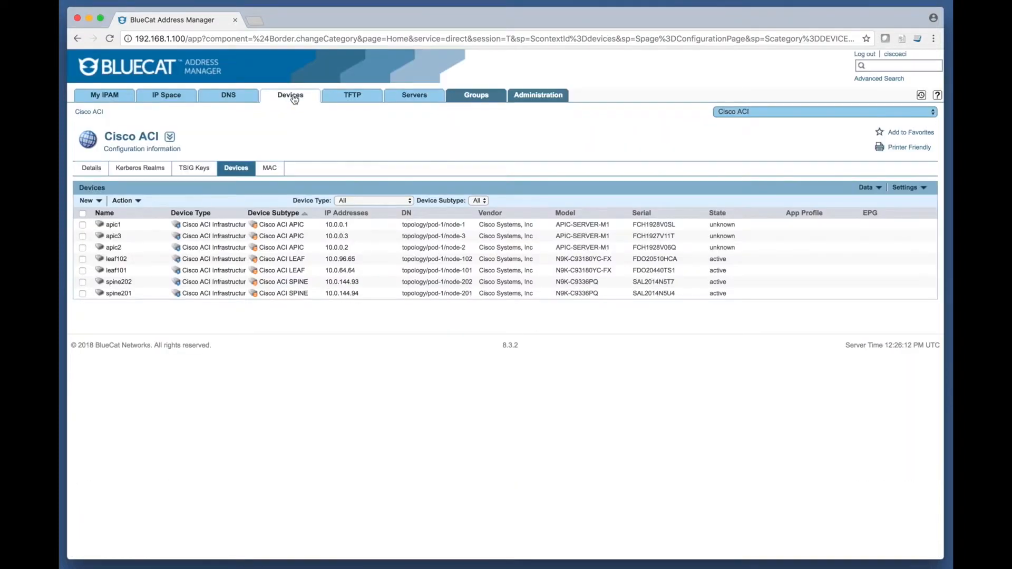
{"action": "mouse_move", "coordinate": [135, 230]}
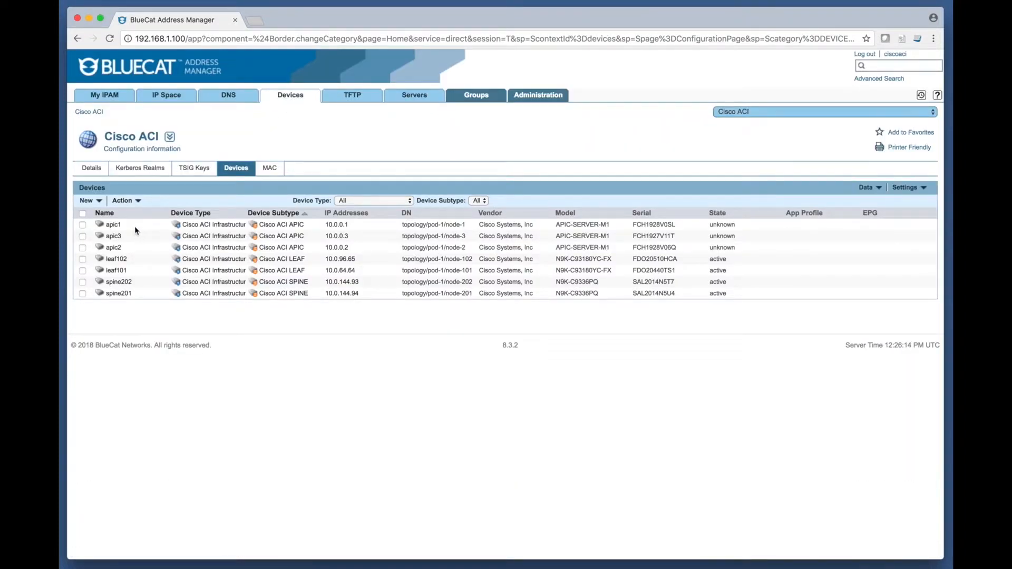
{"action": "mouse_move", "coordinate": [281, 227]}
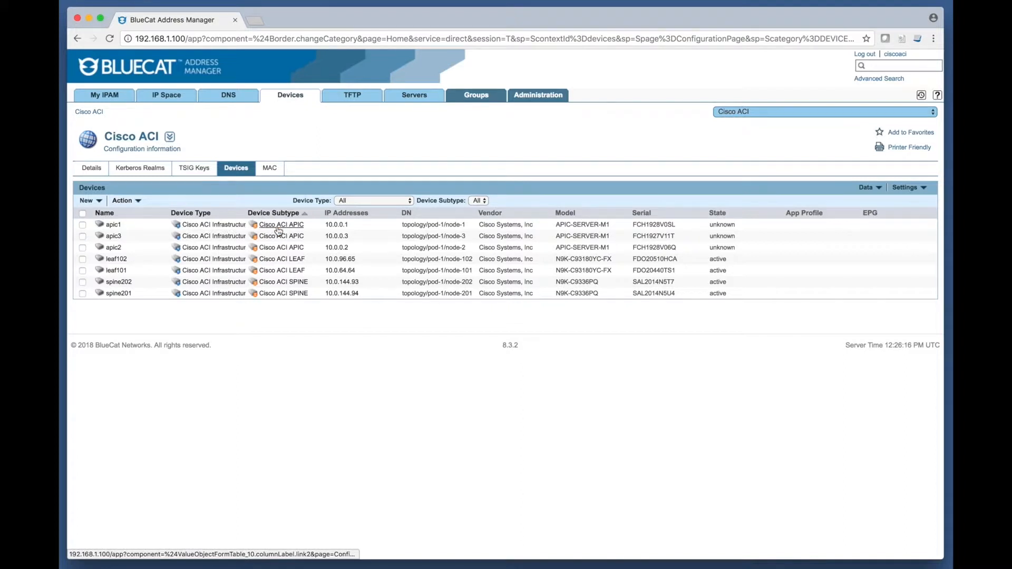
{"action": "mouse_move", "coordinate": [398, 230]}
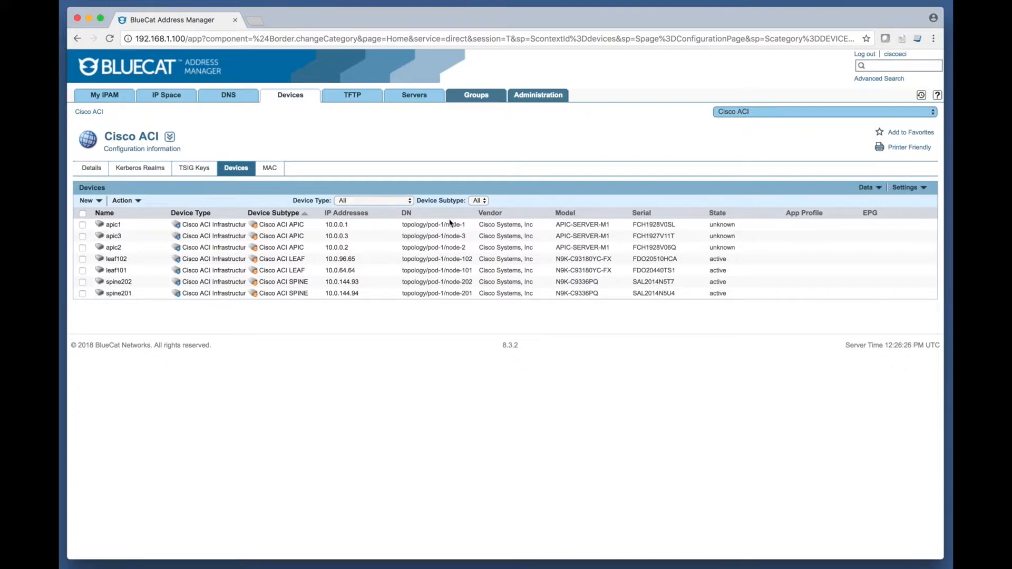
{"action": "mouse_move", "coordinate": [166, 95]}
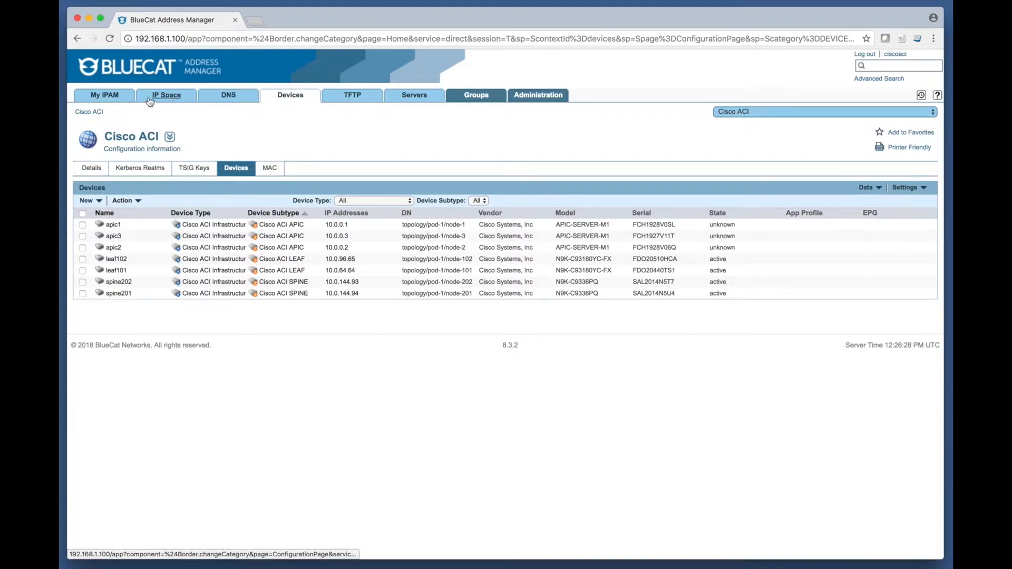
Switch the active configuration to Cisco ACI: [Cherwell/pvt/BD2] from the configuration list
{"action": "left_click", "coordinate": [103, 95]}
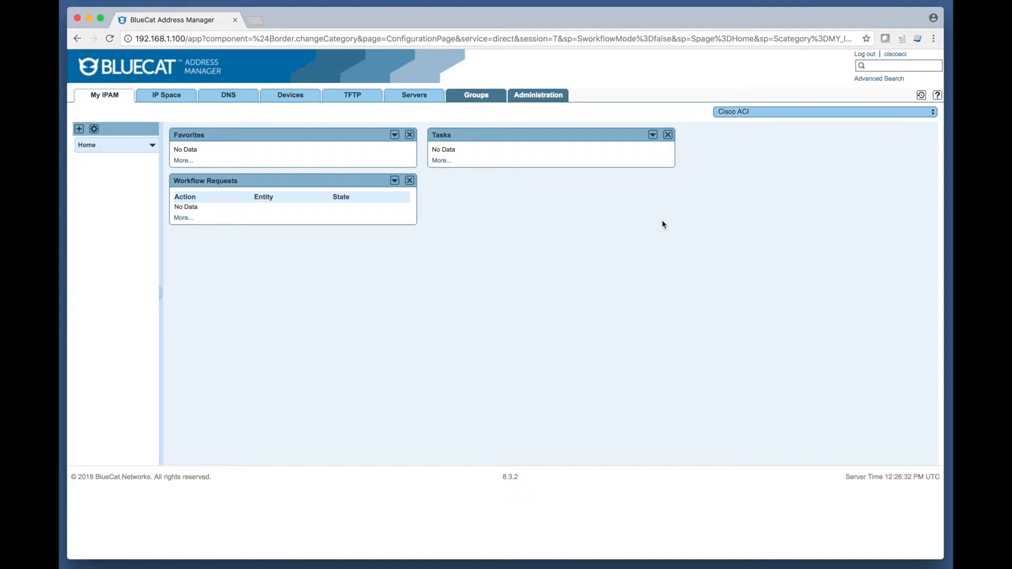
{"action": "mouse_move", "coordinate": [737, 167]}
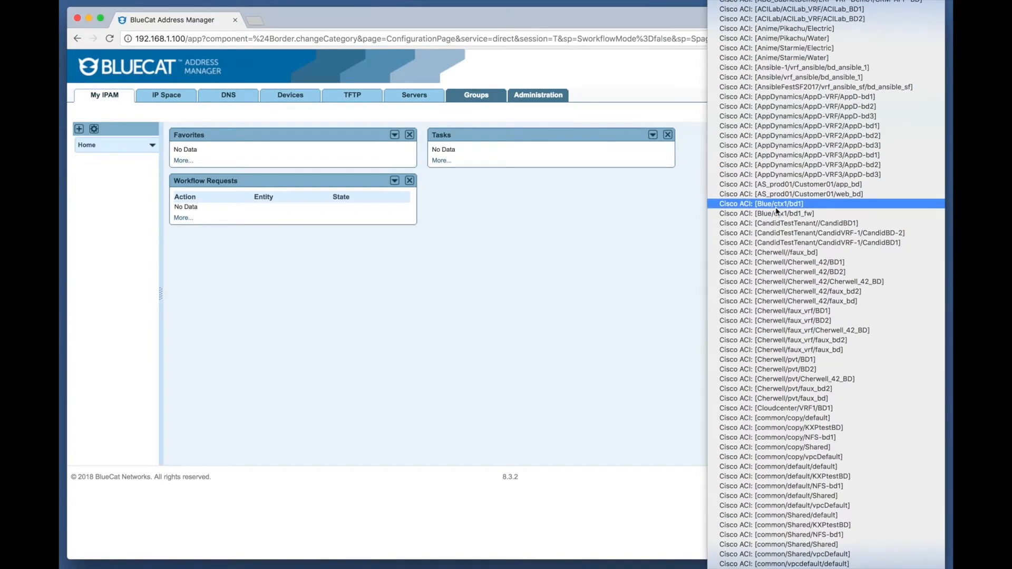
{"action": "left_click", "coordinate": [774, 203]}
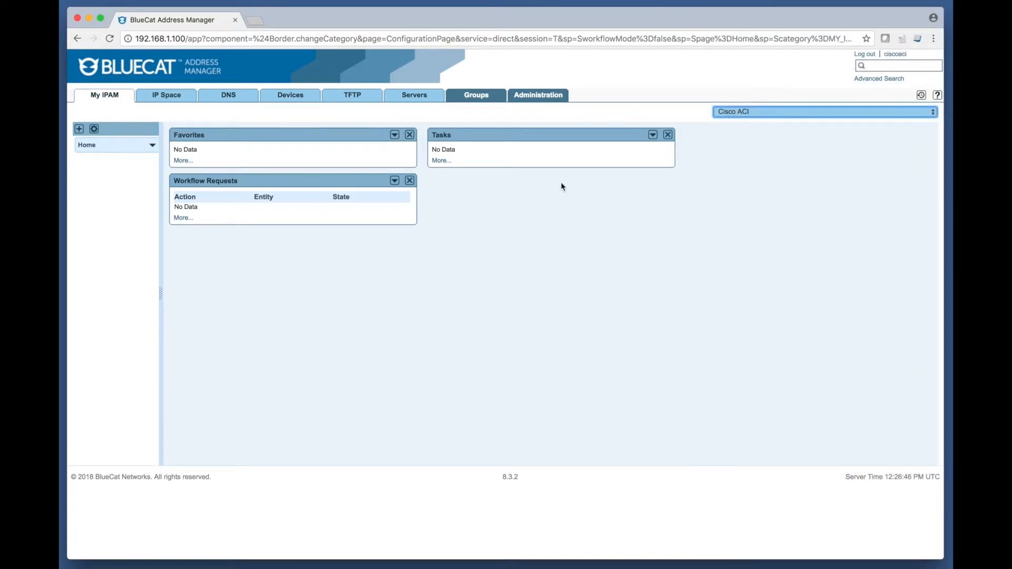
{"action": "left_click", "coordinate": [537, 95]}
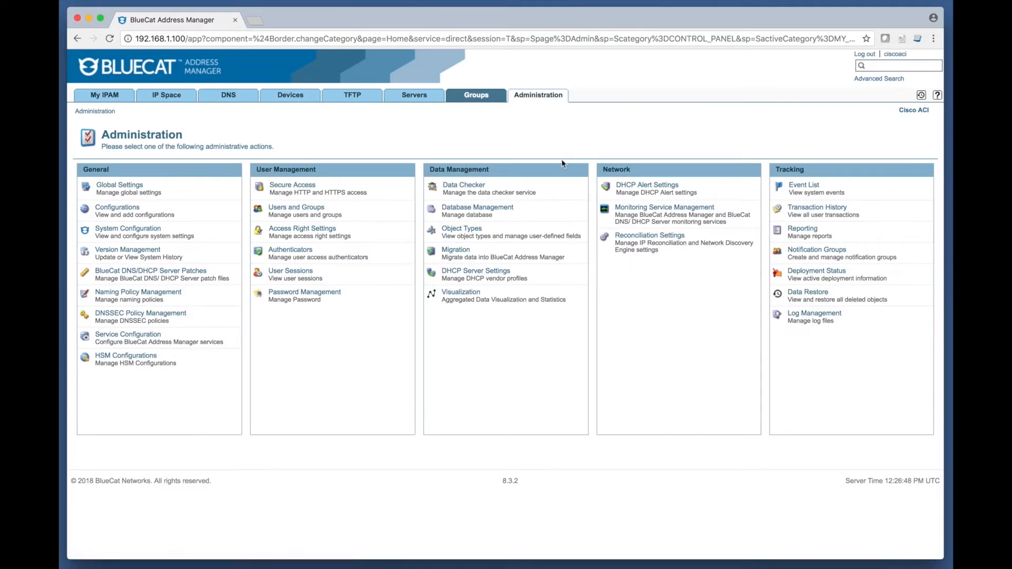
{"action": "left_click", "coordinate": [117, 207]}
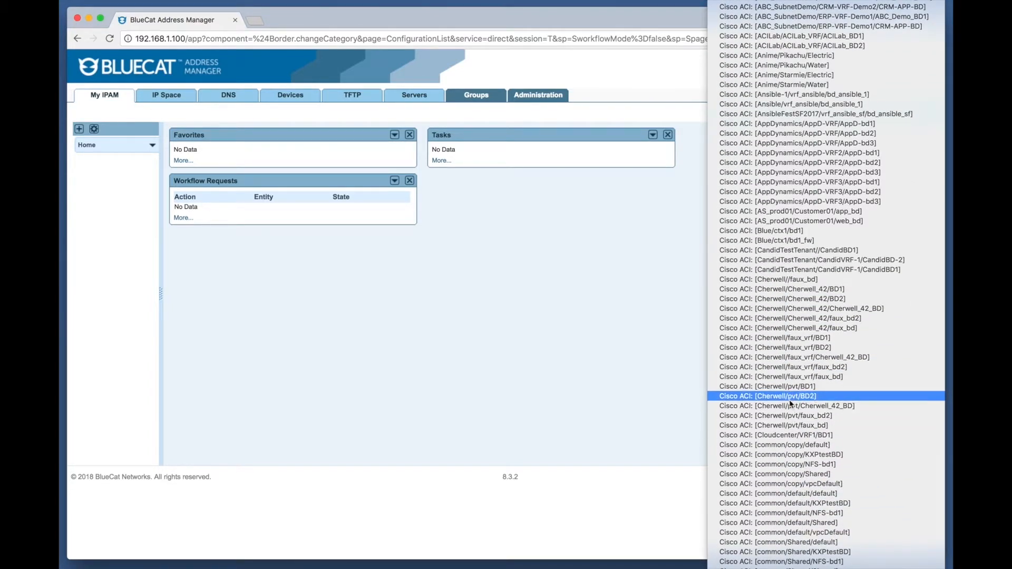
{"action": "left_click", "coordinate": [777, 396]}
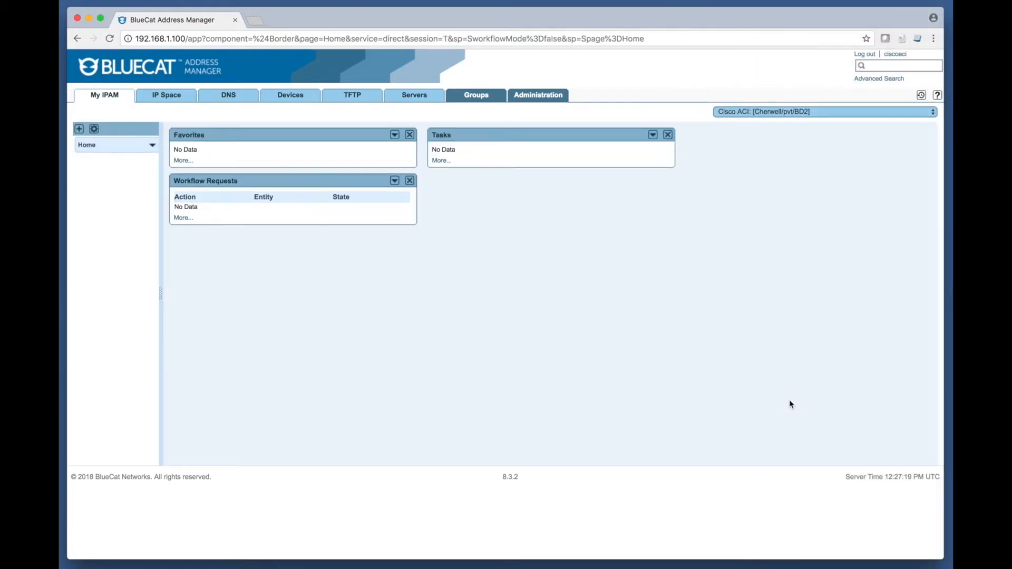
{"action": "mouse_move", "coordinate": [164, 100]}
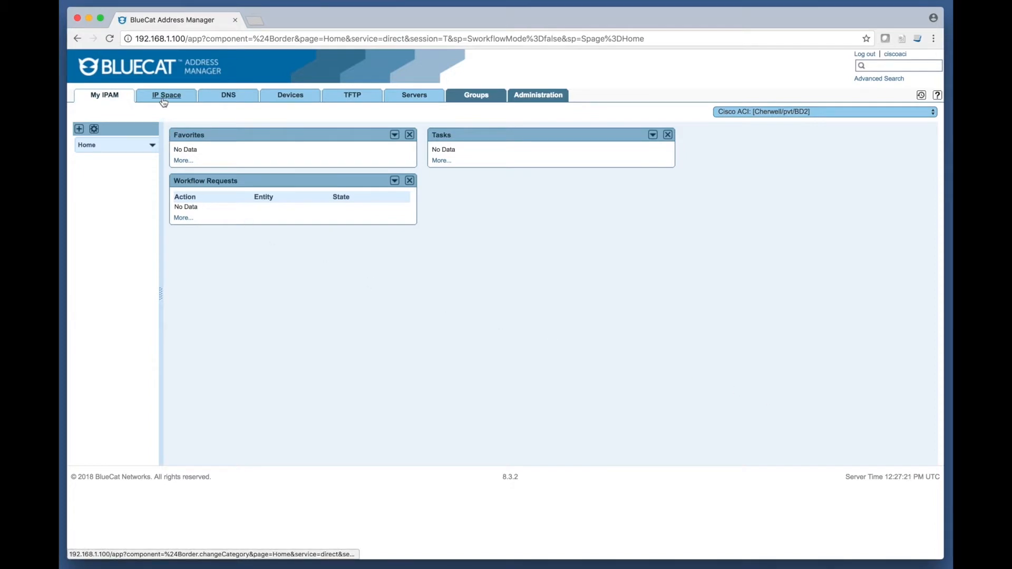
Drill through IP Space into the 10.10.10.0/24 block and its 10.10.10.0/24 network
{"action": "left_click", "coordinate": [165, 95]}
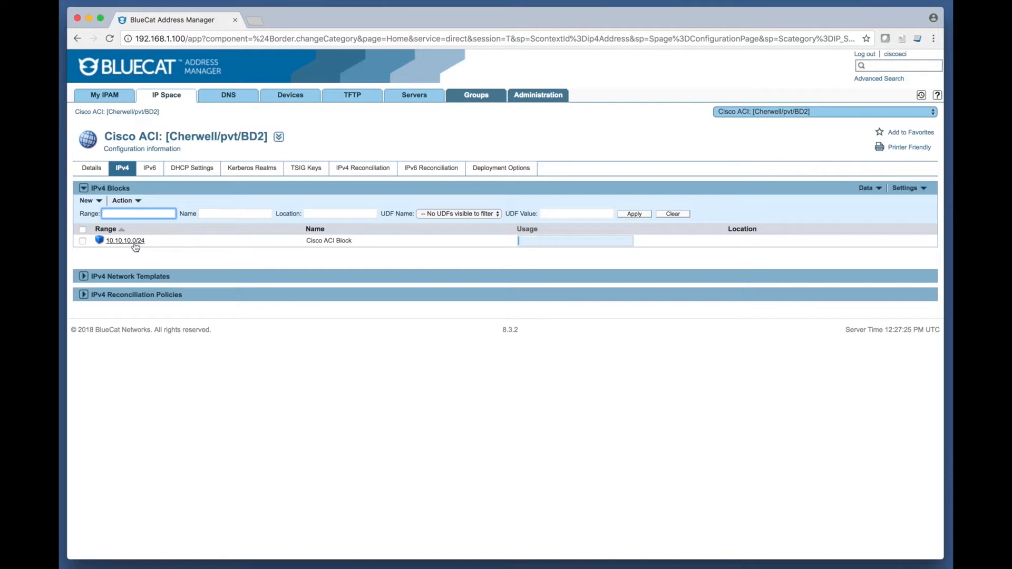
{"action": "left_click", "coordinate": [125, 241]}
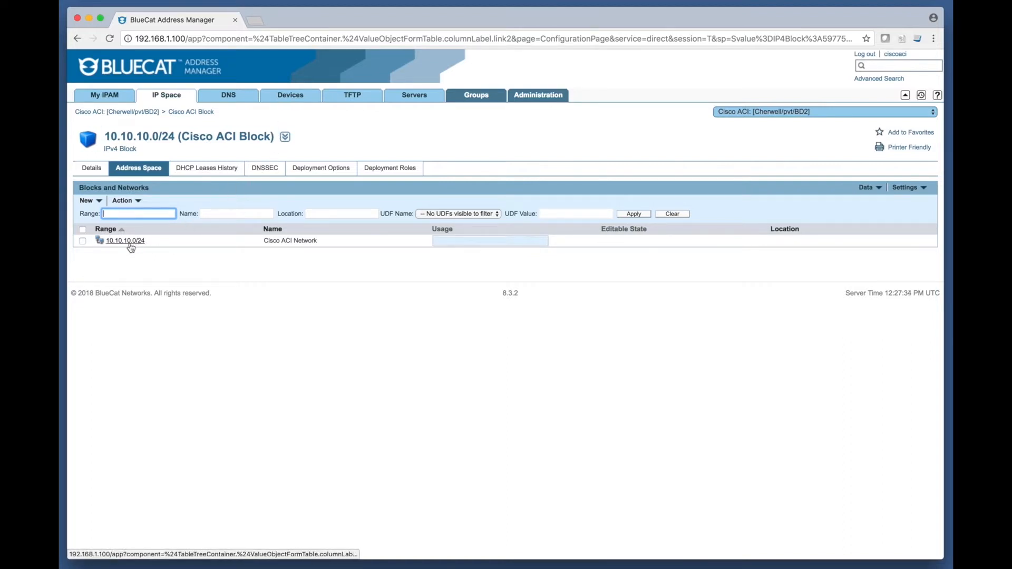
{"action": "left_click", "coordinate": [125, 240]}
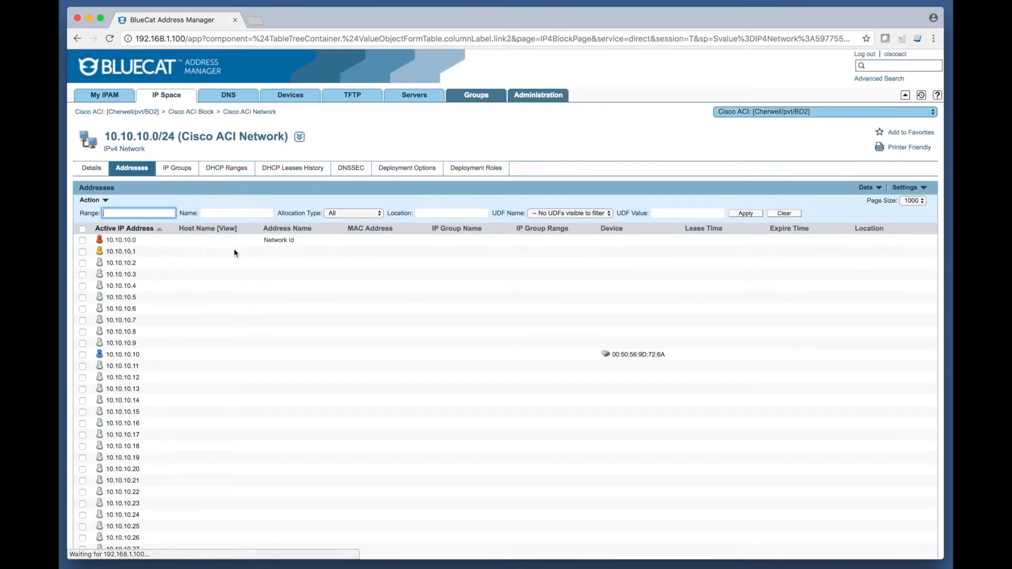
{"action": "mouse_move", "coordinate": [291, 95]}
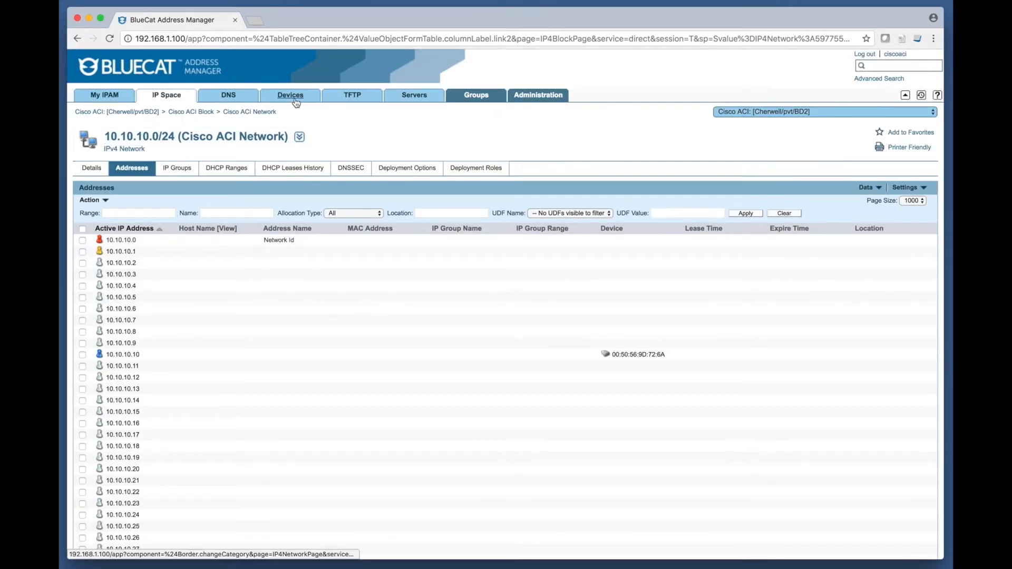
List the Cherwell/pvt/BD2 devices showing endpoint 10.10.10.10 in App1 and EPG1, then go to Groups
{"action": "left_click", "coordinate": [289, 95]}
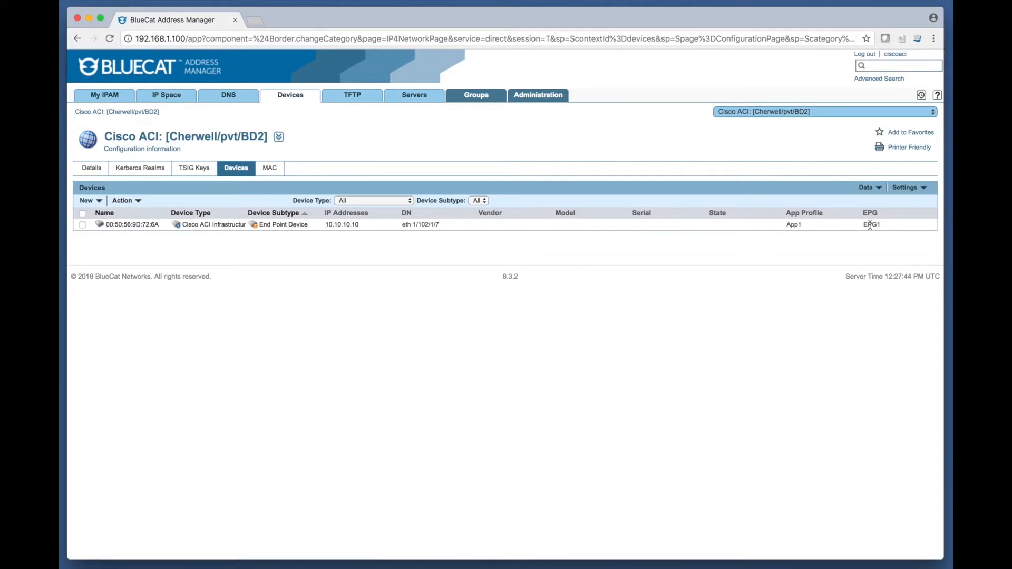
{"action": "mouse_move", "coordinate": [306, 237]}
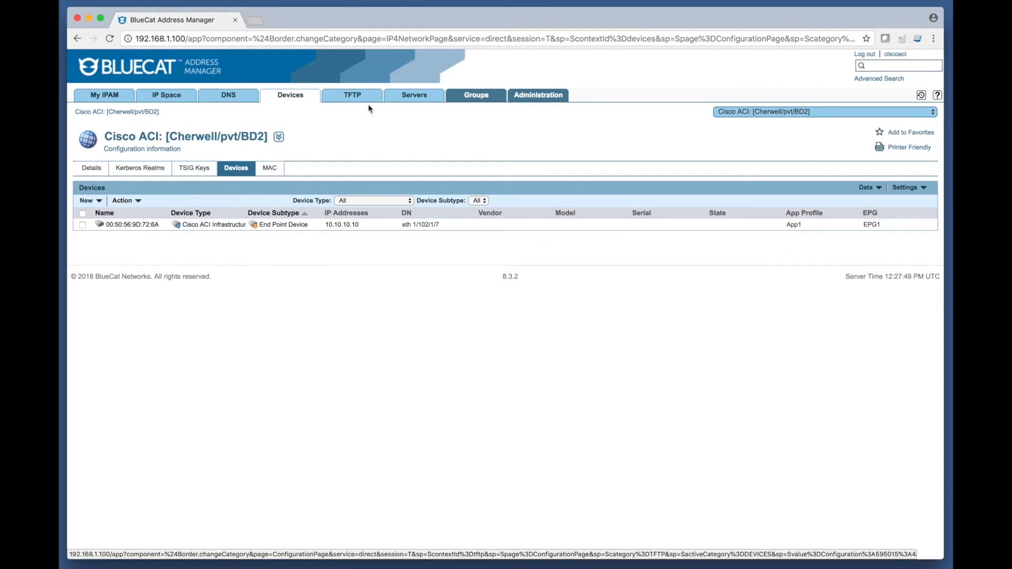
{"action": "left_click", "coordinate": [476, 95]}
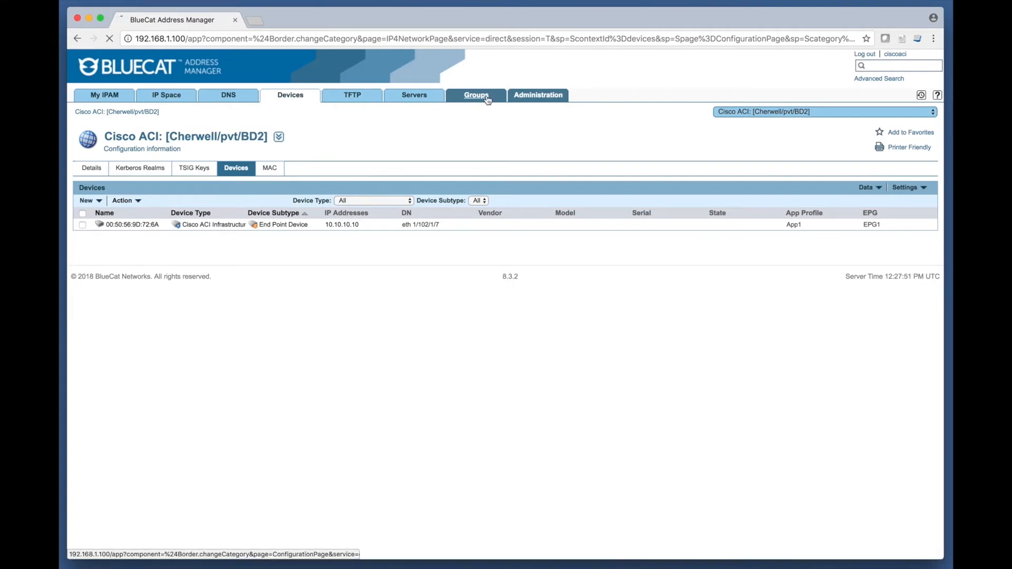
Browse the Cherwell tenant tag's tagged objects, scrolling through blocks, networks, endpoint and configurations
{"action": "left_click", "coordinate": [476, 95]}
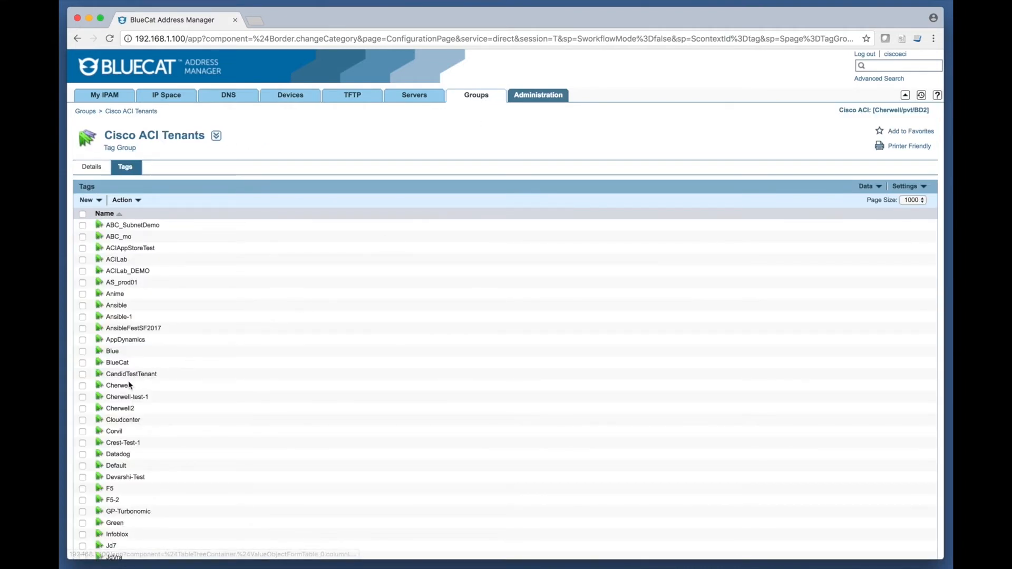
{"action": "mouse_move", "coordinate": [117, 385]}
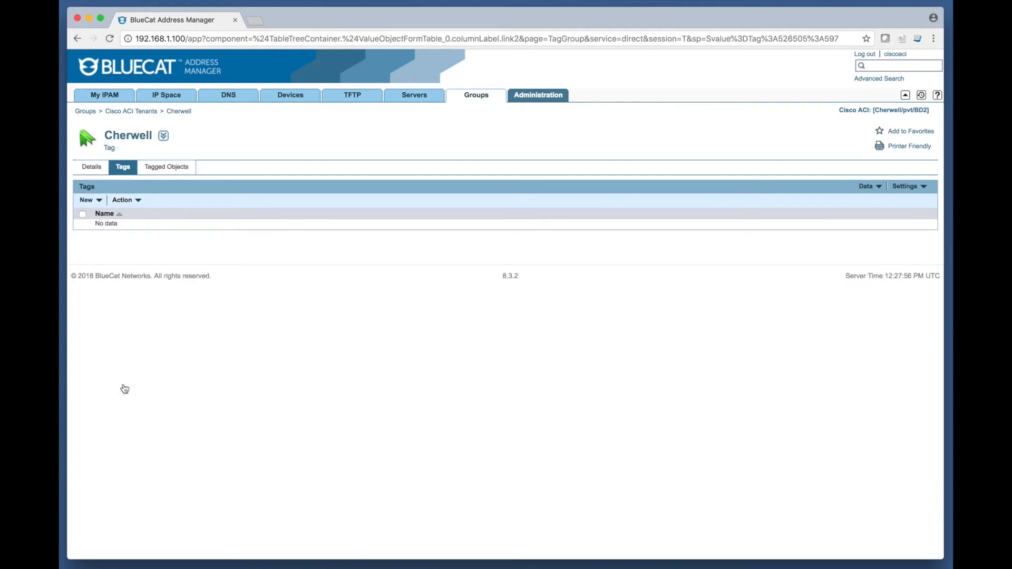
{"action": "left_click", "coordinate": [166, 167]}
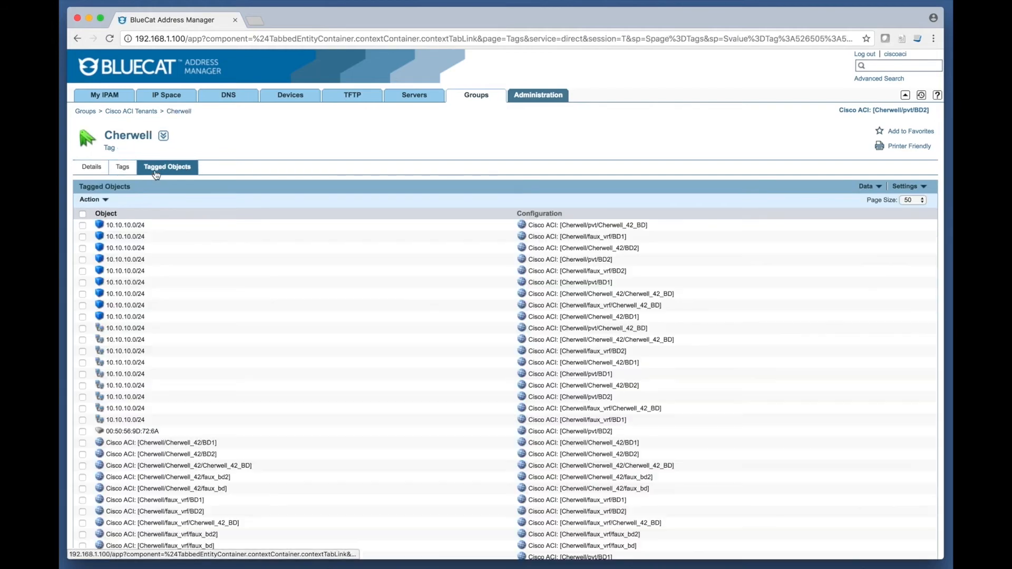
{"action": "scroll", "scroll_direction": "down", "scroll_amount": 3}
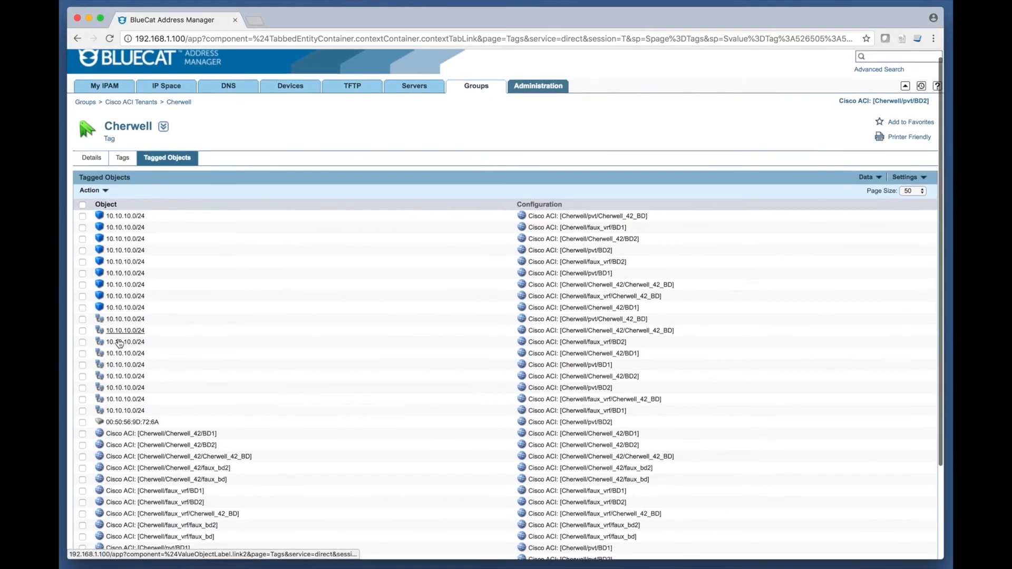
{"action": "scroll", "scroll_direction": "down", "scroll_amount": 3}
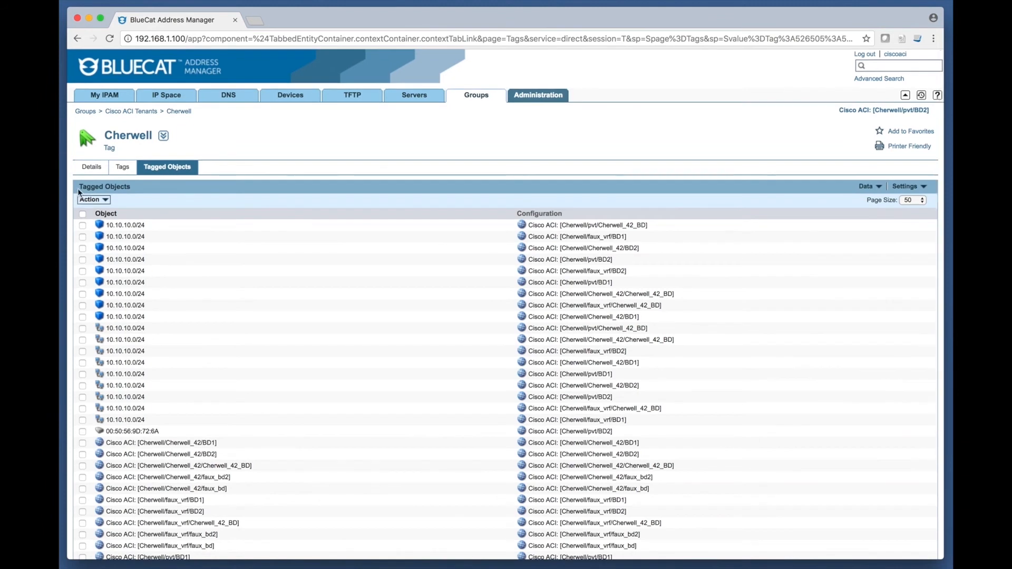
Return to the My IPAM home page with Cisco ACI: [Cherwell/pvt/BD2] still active
{"action": "left_click", "coordinate": [91, 167]}
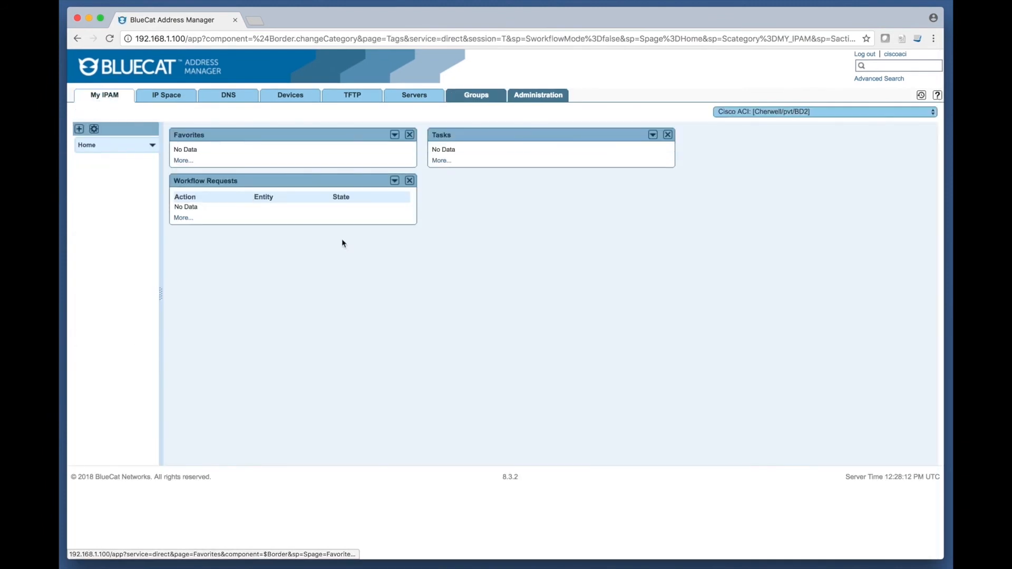
{"action": "mouse_move", "coordinate": [437, 299]}
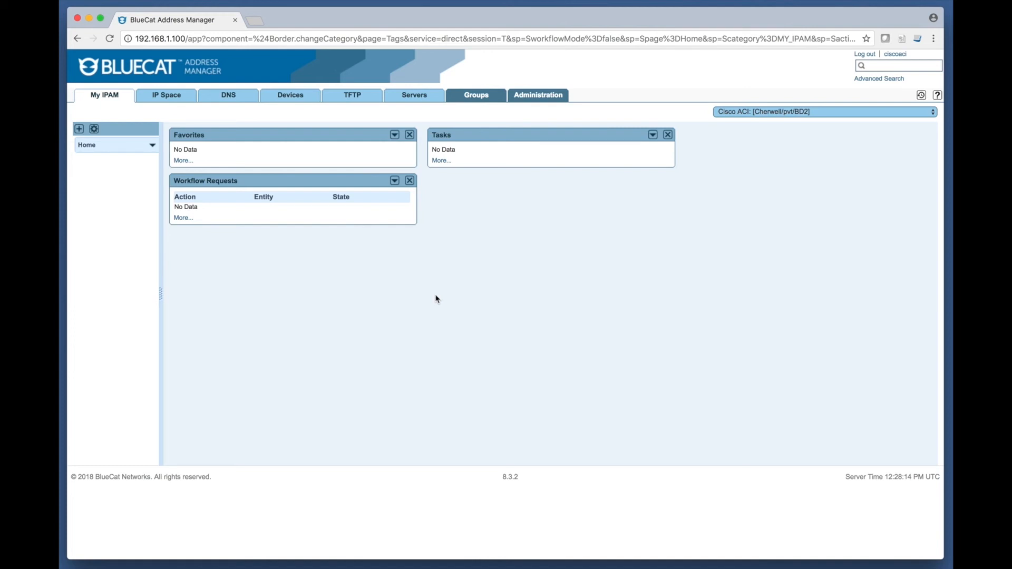